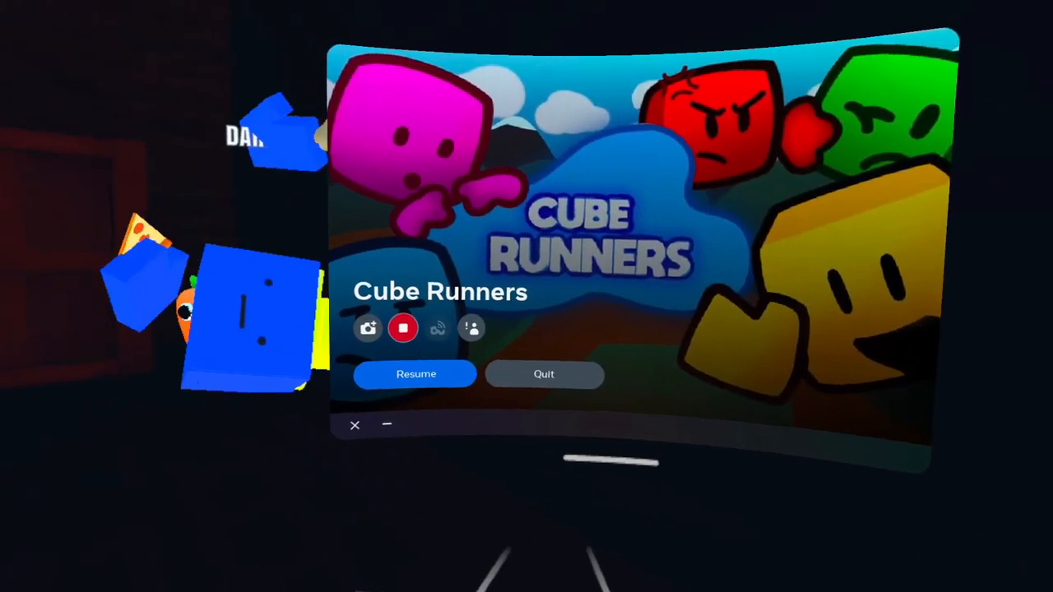
Step: Choose Quit in the pause menu to bring up the quit-destination prompt
{"action": "left_click", "coordinate": [543, 374]}
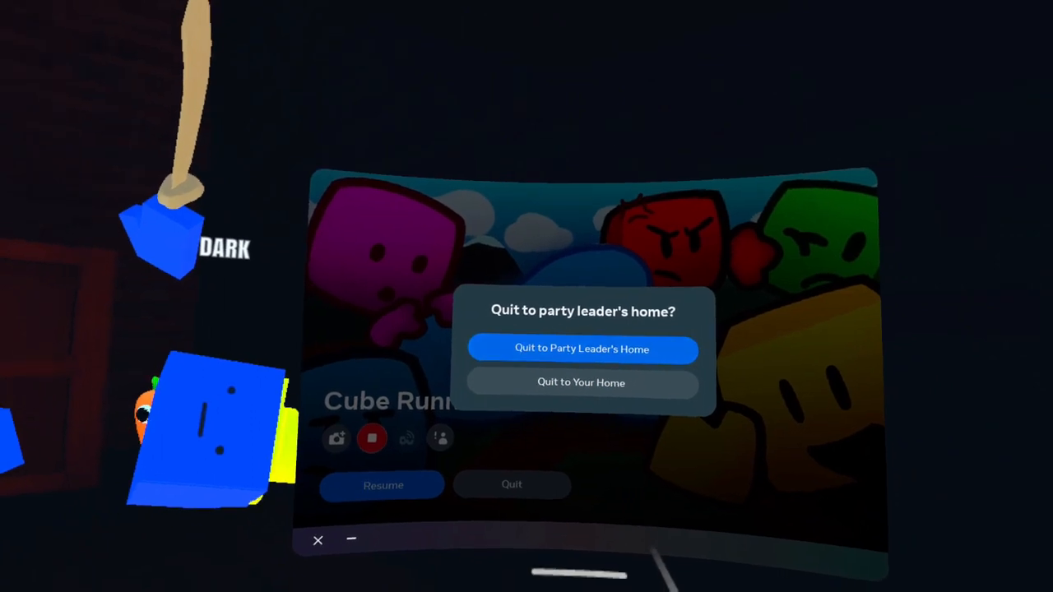